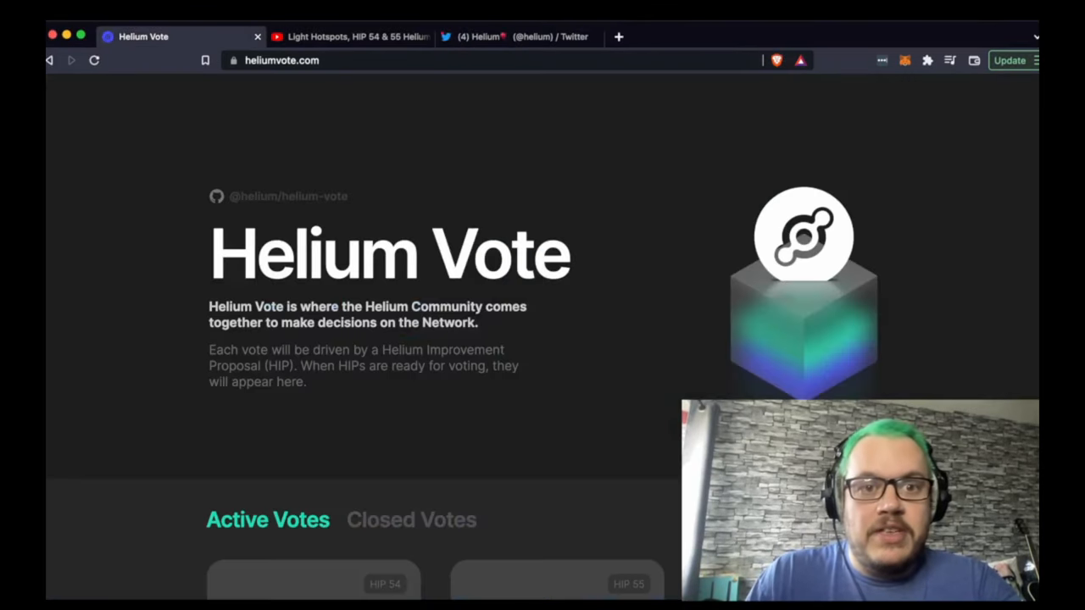
View the HIP 55 Validator Challenges proposal on Helium Vote, reading its description and voting deadline
{"action": "left_click", "coordinate": [347, 37]}
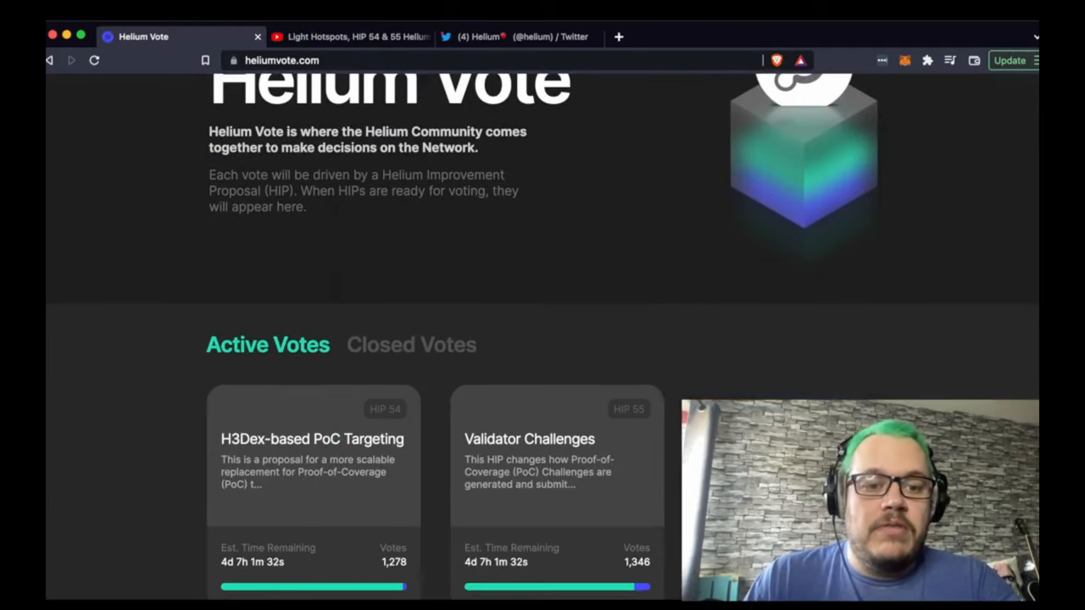
{"action": "scroll", "scroll_direction": "down", "scroll_amount": 3}
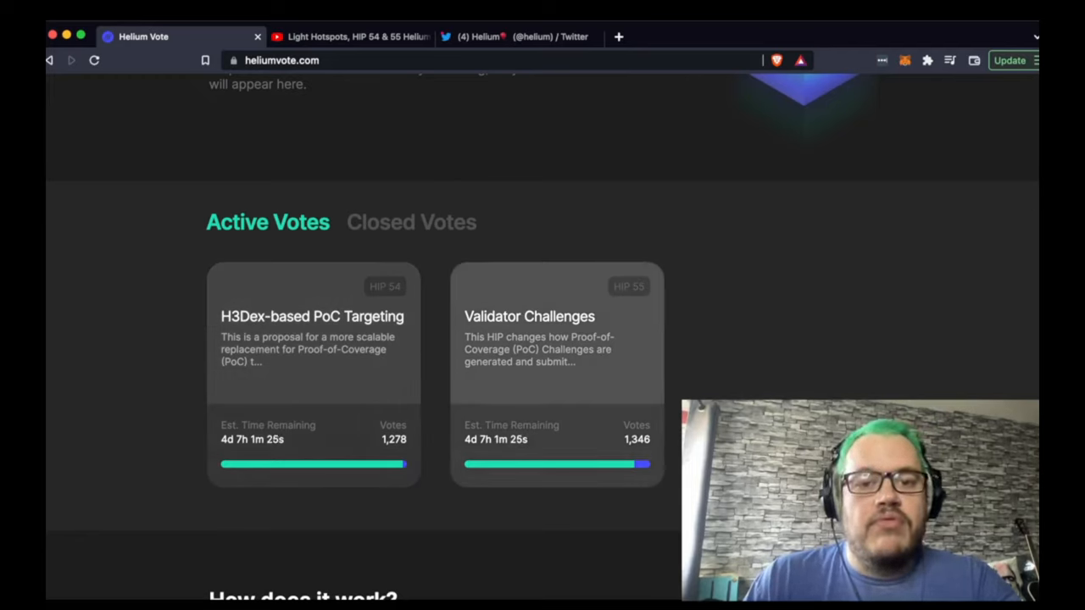
{"action": "left_click", "coordinate": [556, 373]}
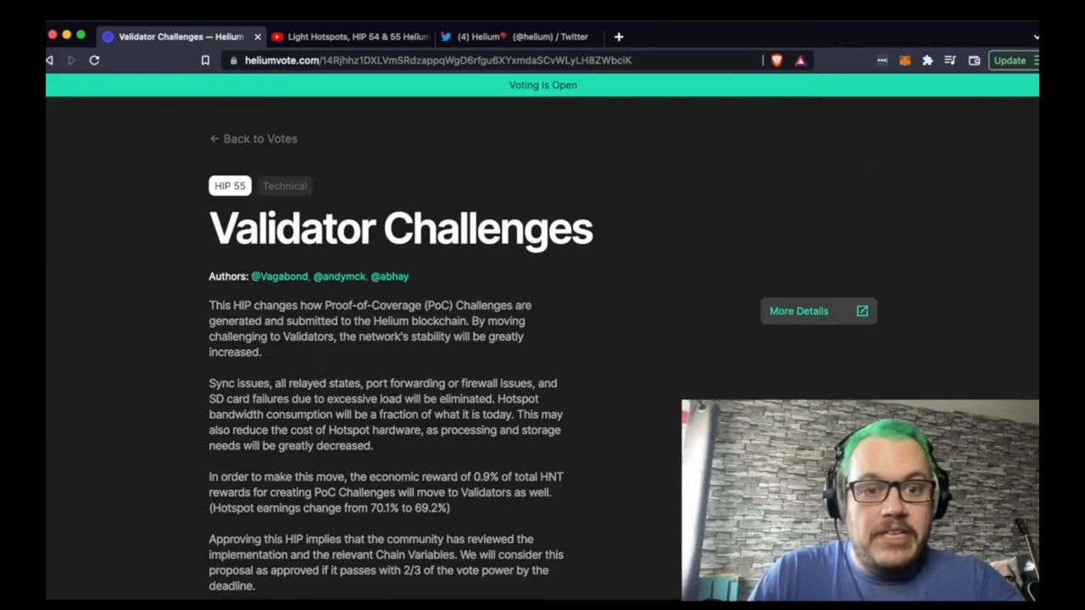
{"action": "scroll", "scroll_direction": "down", "scroll_amount": 3}
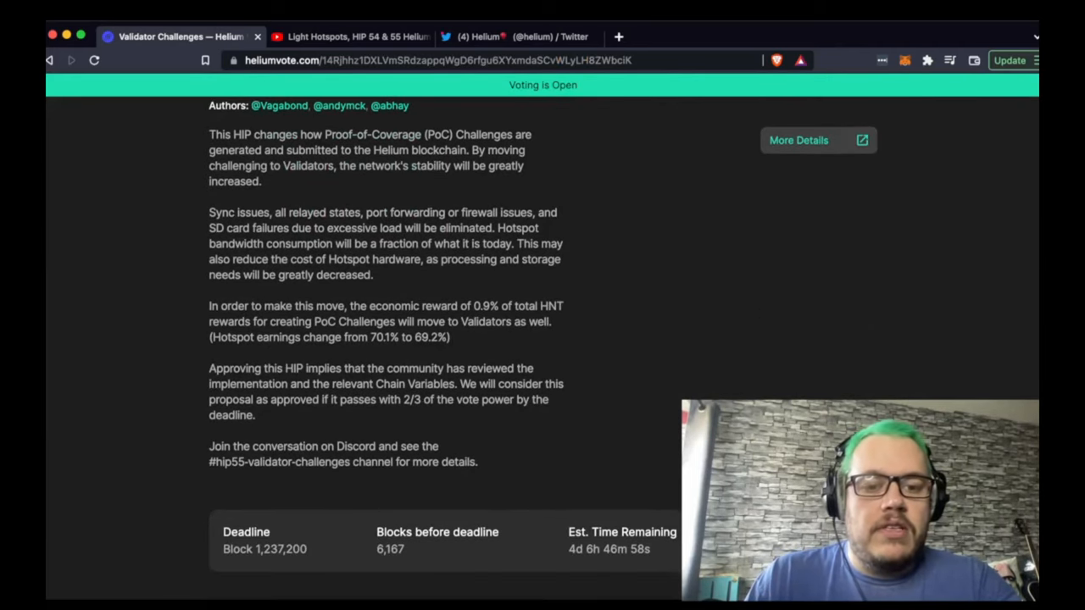
{"action": "scroll", "scroll_direction": "up", "scroll_amount": 3}
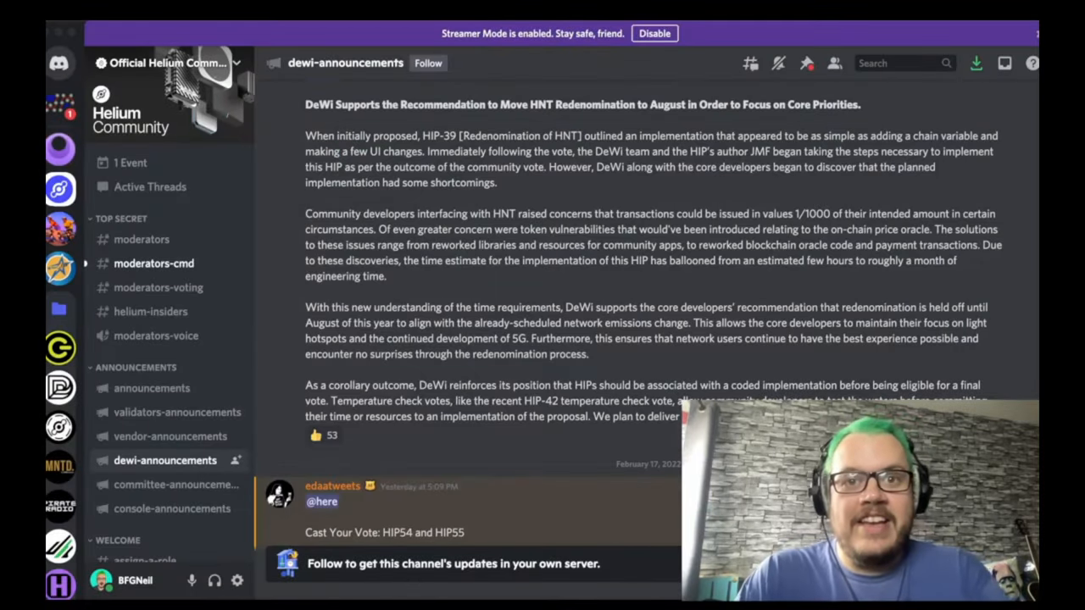
Move to the hip-51-helium-dao channel in the Helium Community Discord sidebar
{"action": "left_click", "coordinate": [122, 217]}
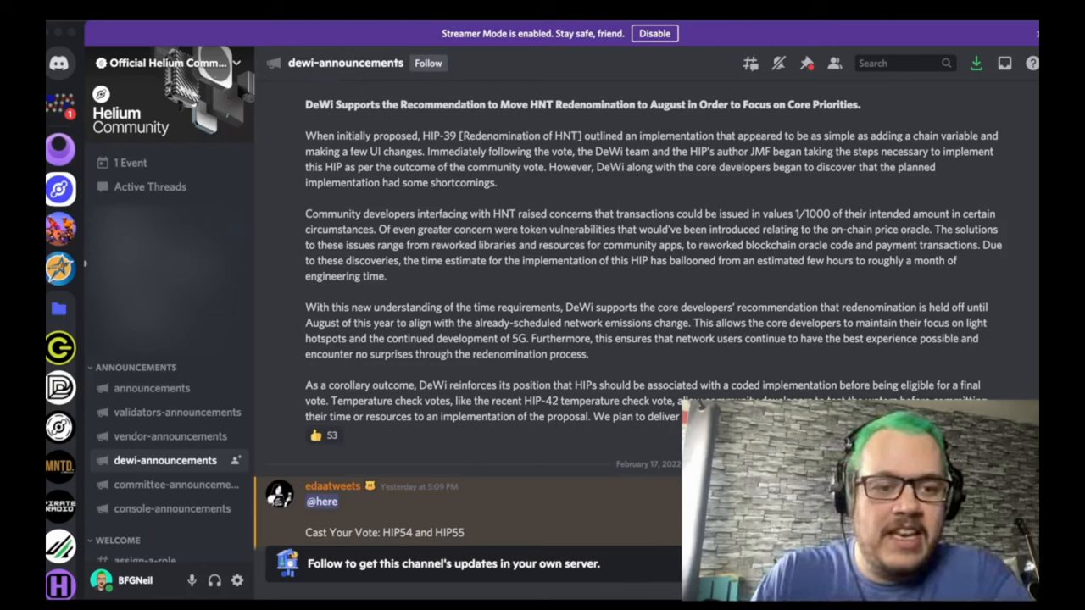
{"action": "scroll", "scroll_direction": "down", "scroll_amount": 3}
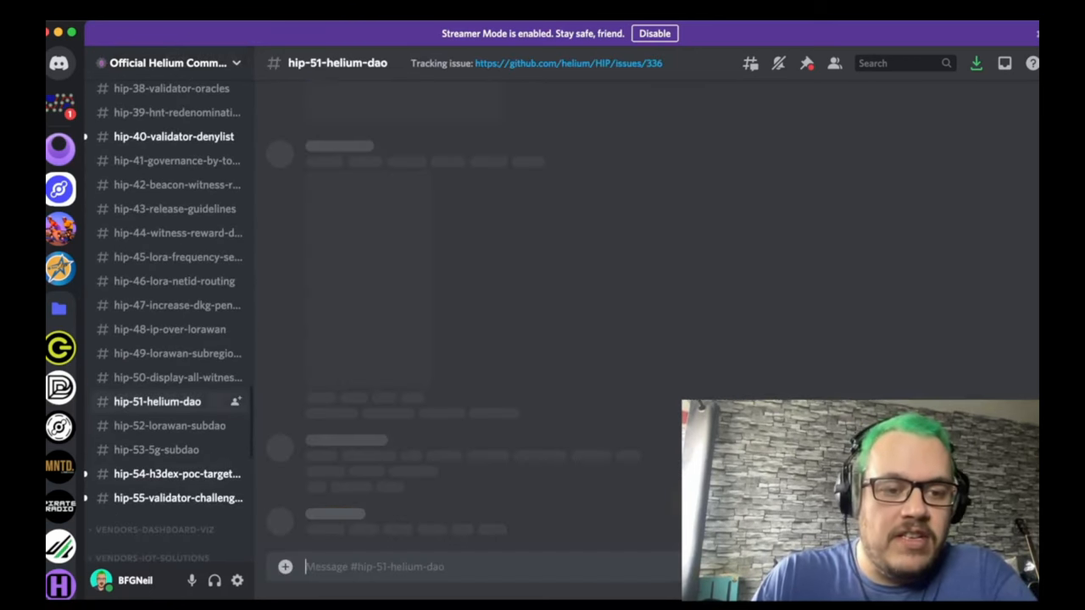
{"action": "left_click", "coordinate": [156, 449]}
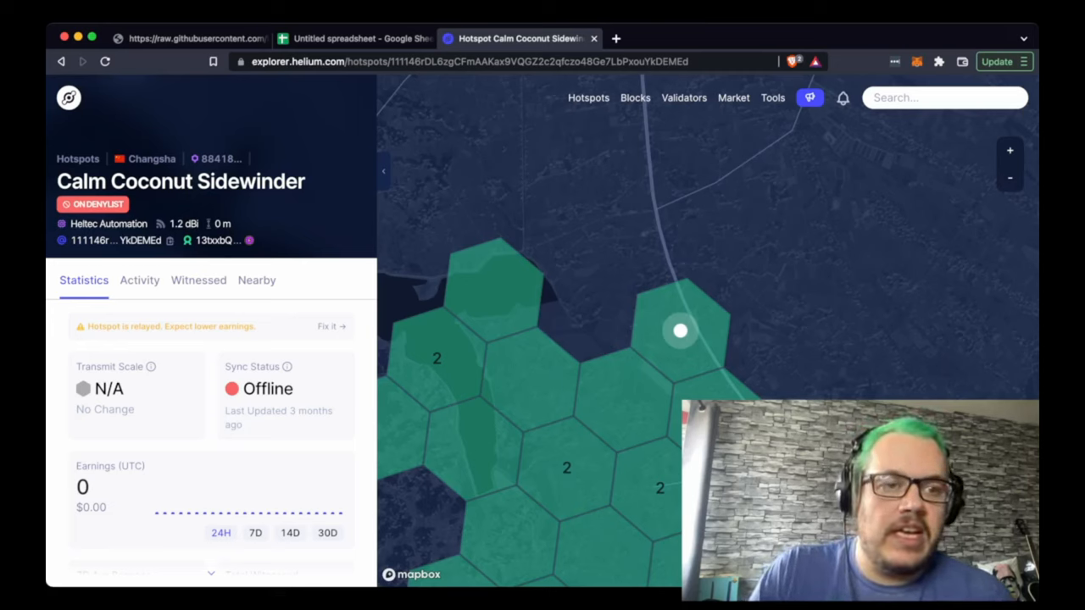
{"action": "mouse_move", "coordinate": [91, 203]}
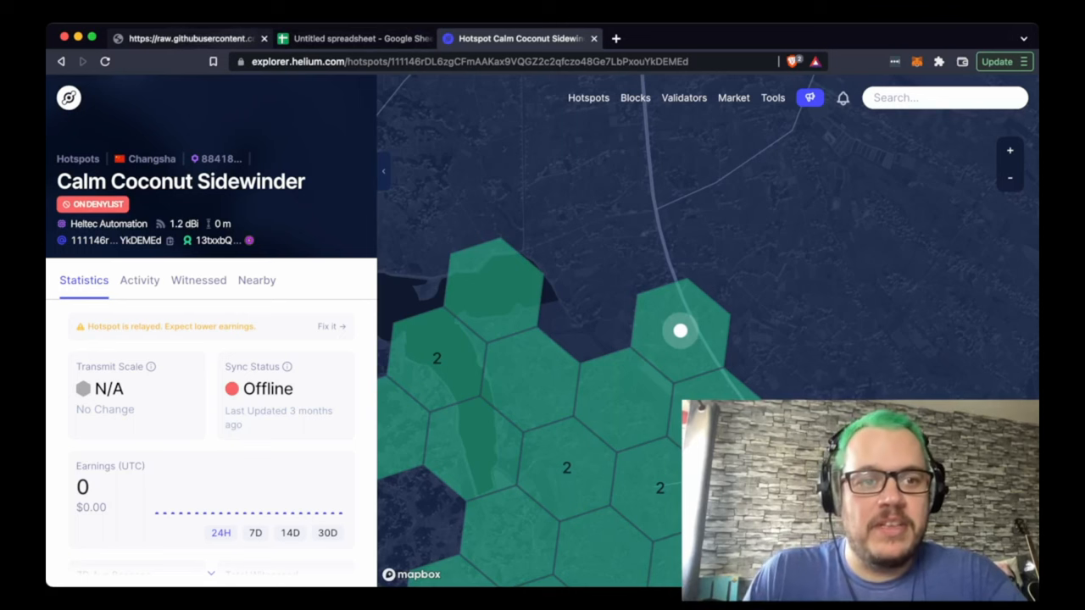
Review the helium denylist repository's open removal-request issues, then return to denylist.csv
{"action": "left_click", "coordinate": [186, 37]}
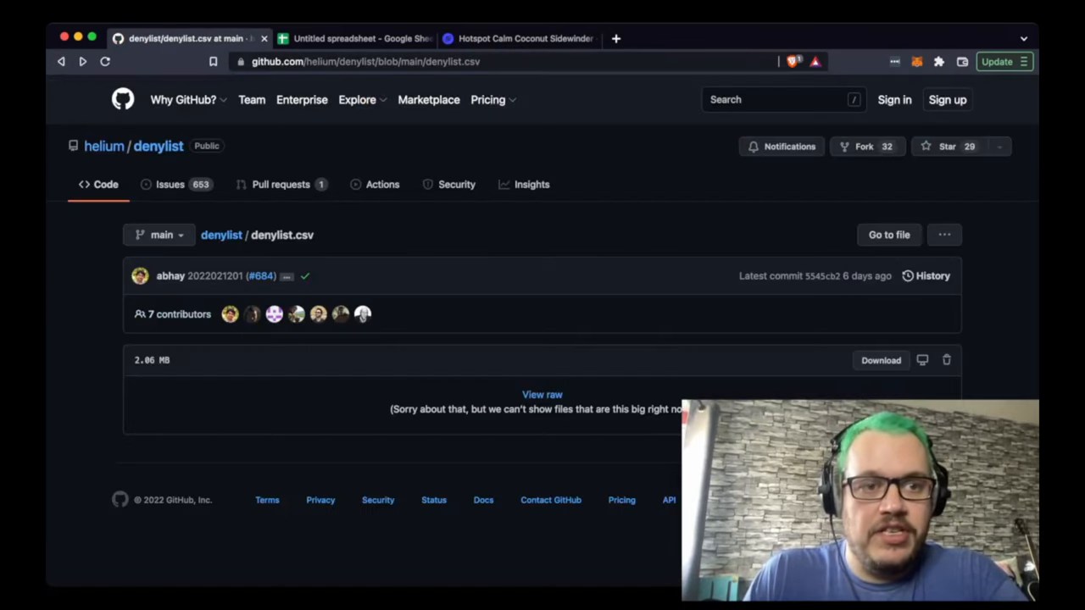
{"action": "left_click", "coordinate": [170, 183]}
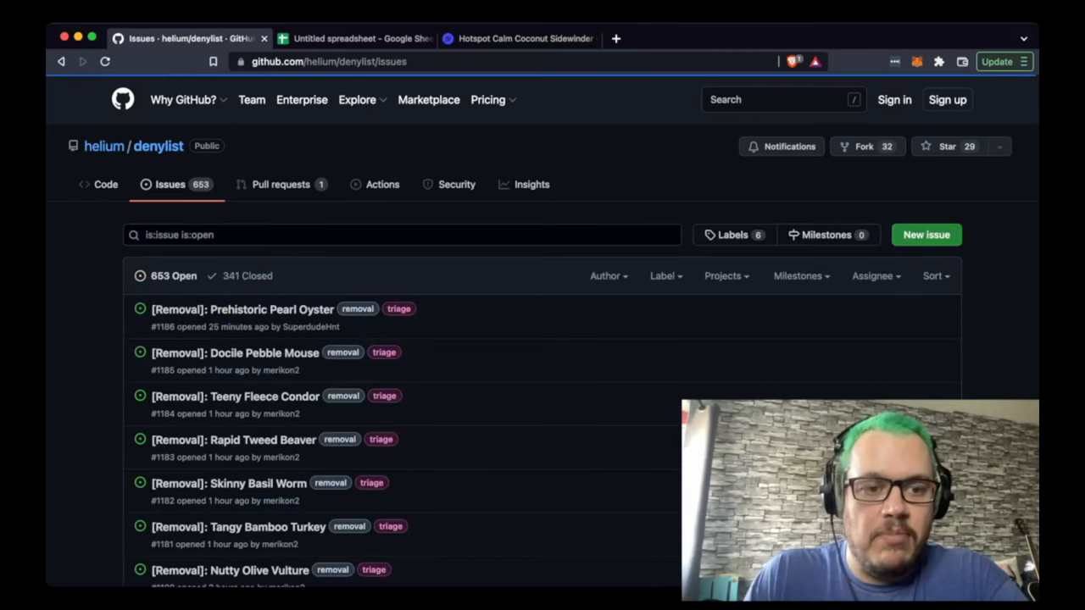
{"action": "scroll", "scroll_direction": "down", "scroll_amount": 3}
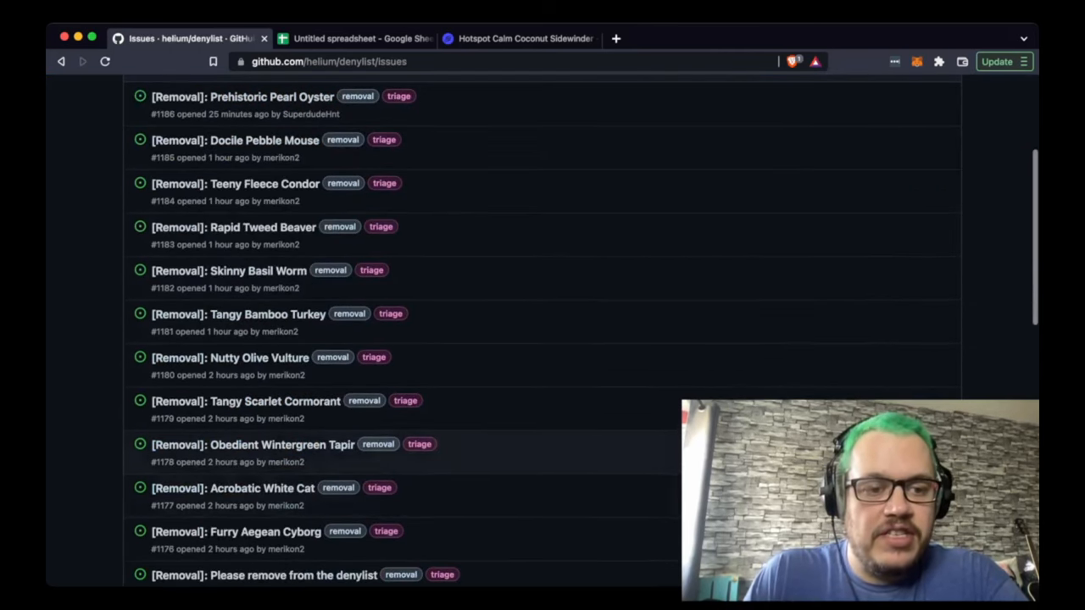
{"action": "scroll", "scroll_direction": "up", "scroll_amount": 3}
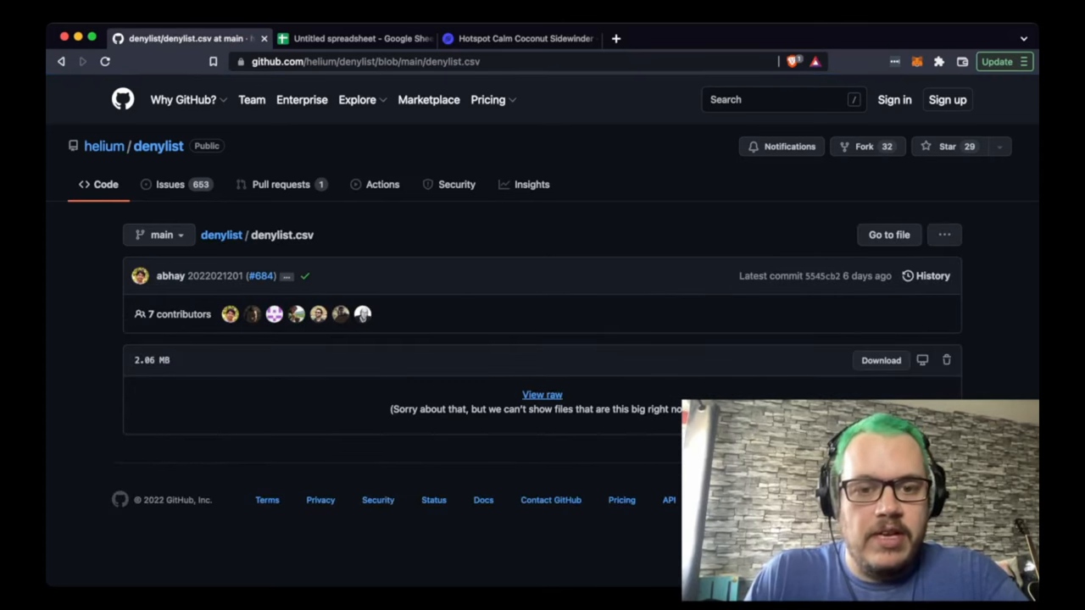
{"action": "left_click", "coordinate": [543, 393]}
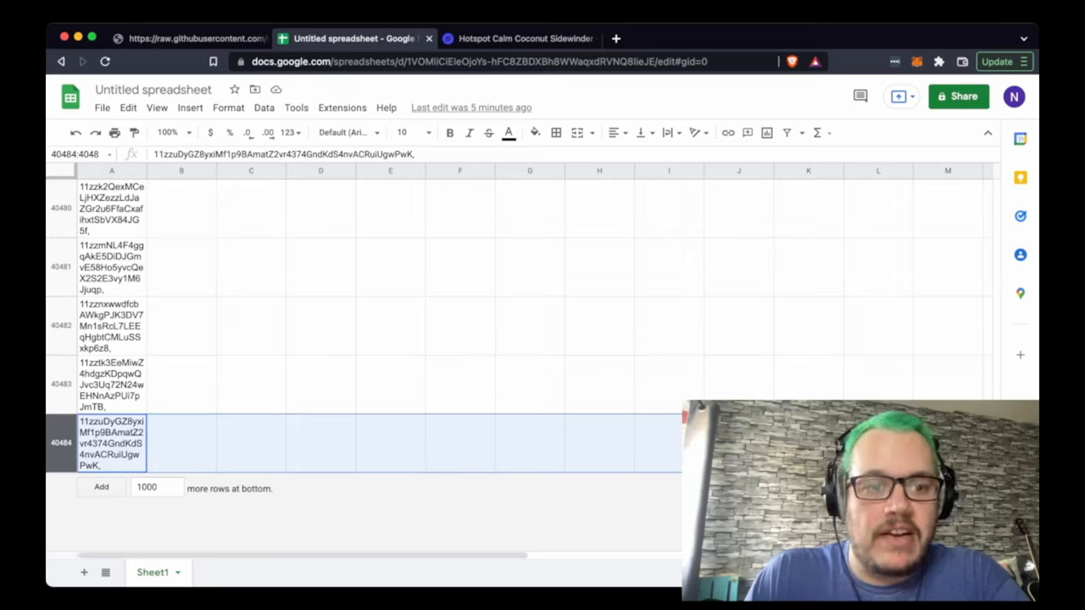
Look over the denylist hotspot addresses in the untitled spreadsheet, running to row 40484
{"action": "left_click", "coordinate": [180, 441]}
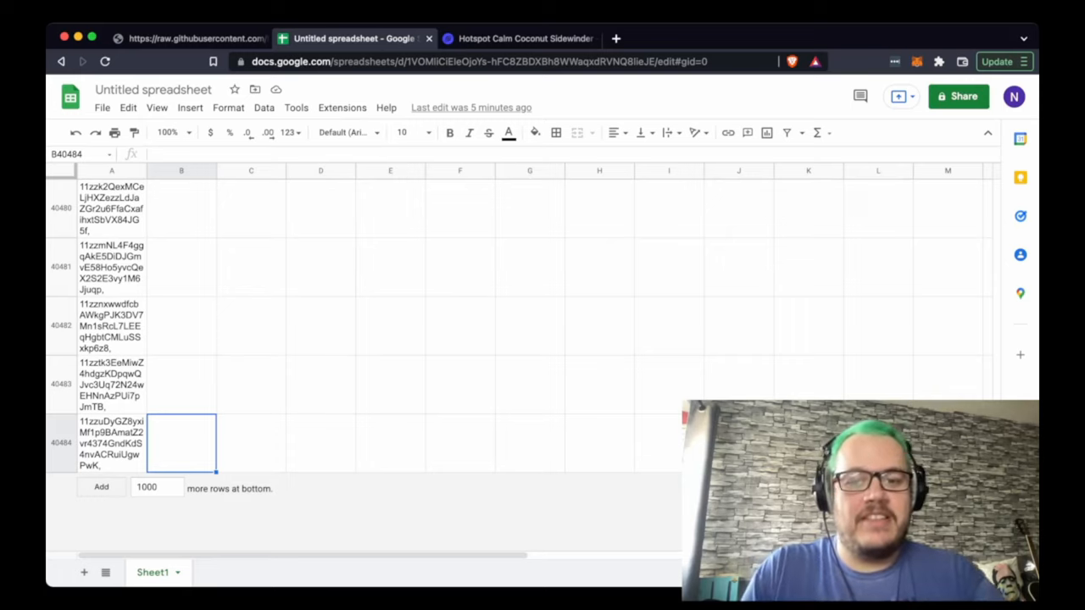
{"action": "left_click", "coordinate": [525, 38]}
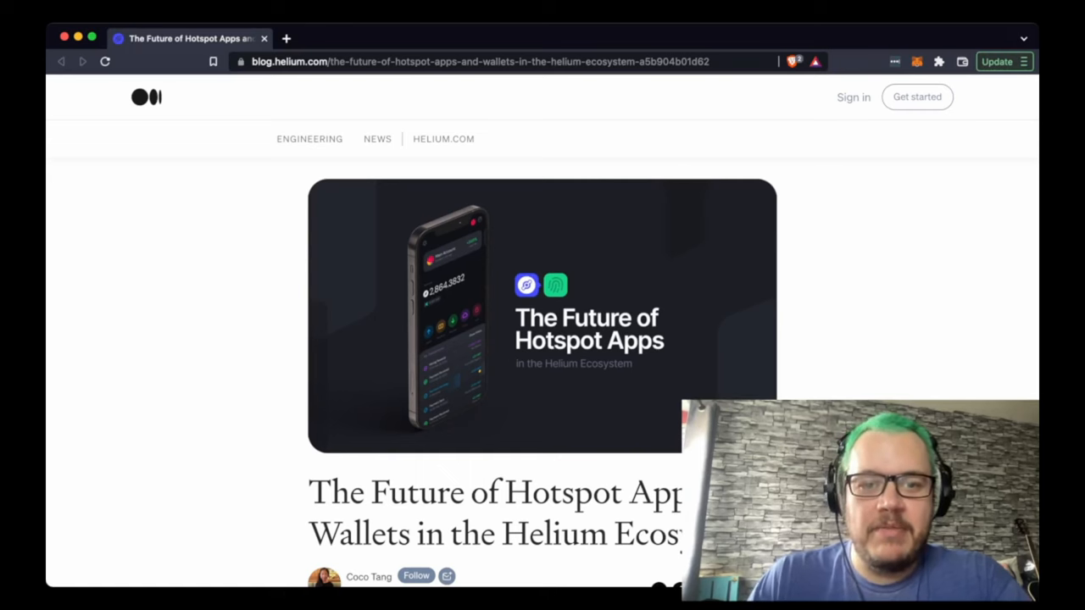
Read the blog post's opening paragraphs about the Helium App and Maker apps
{"action": "scroll", "scroll_direction": "down", "scroll_amount": 3}
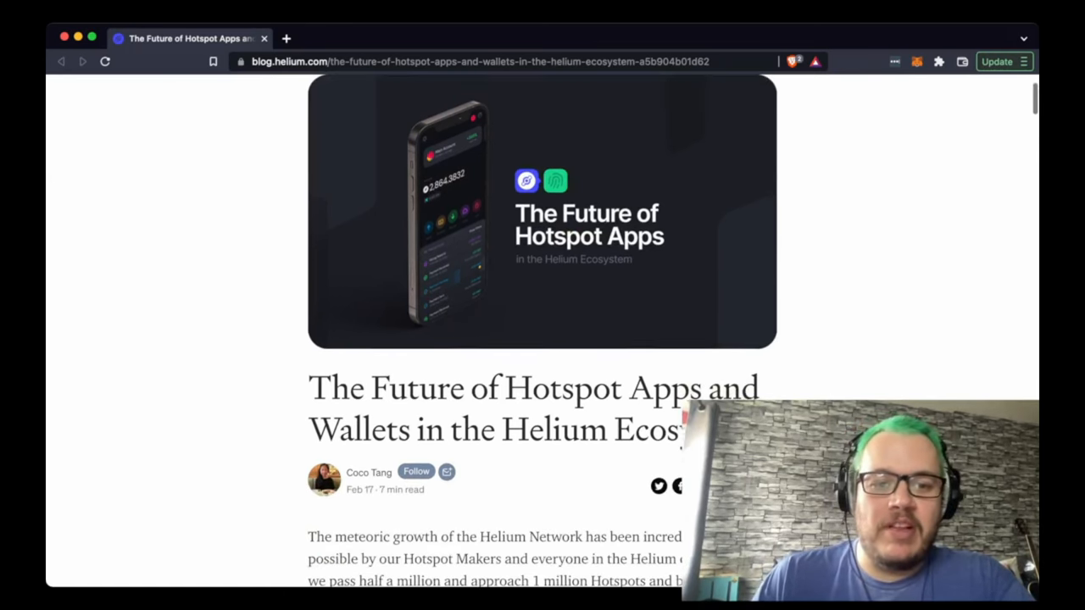
{"action": "scroll", "scroll_direction": "down", "scroll_amount": 3}
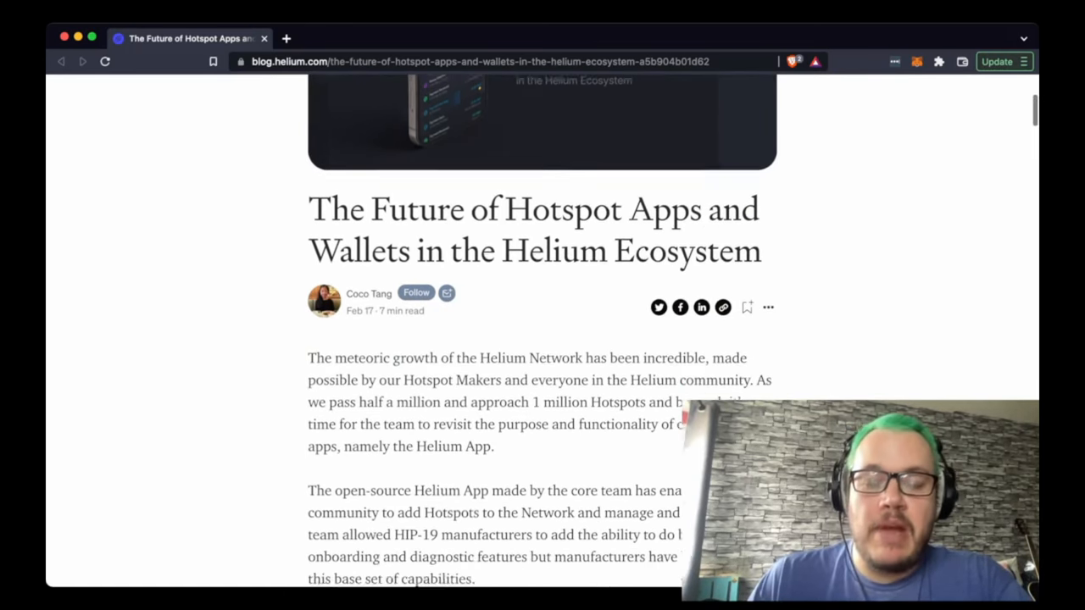
{"action": "scroll", "scroll_direction": "down", "scroll_amount": 3}
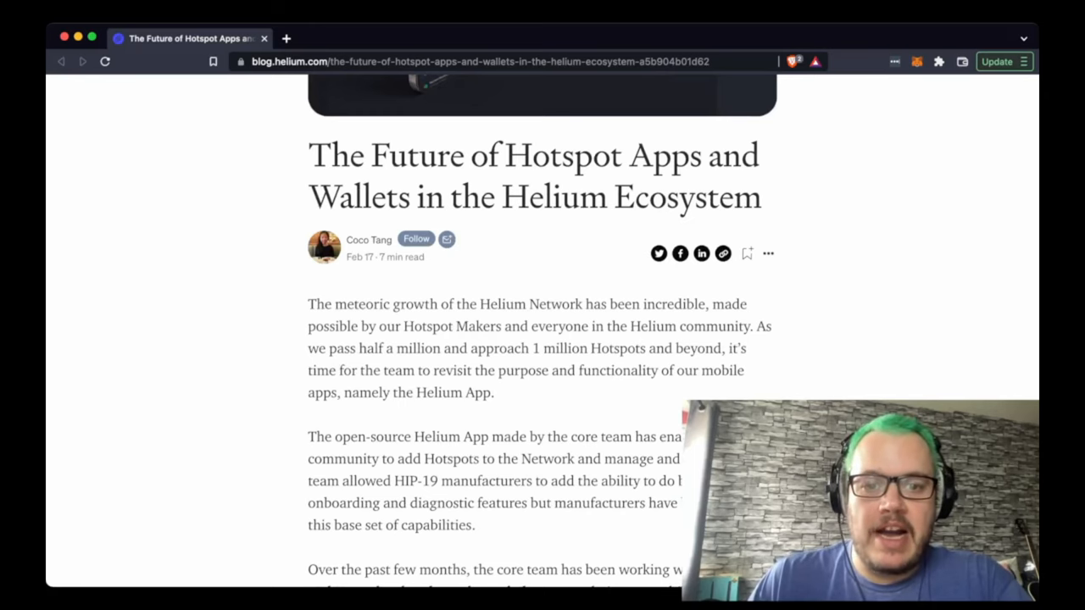
{"action": "scroll", "scroll_direction": "down", "scroll_amount": 3}
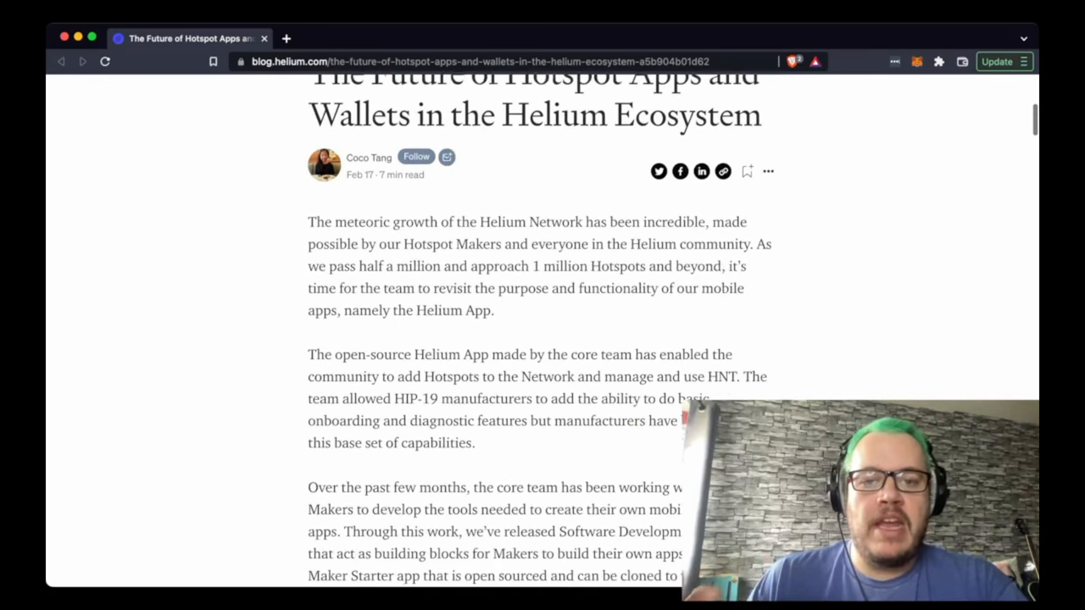
{"action": "scroll", "scroll_direction": "down", "scroll_amount": 3}
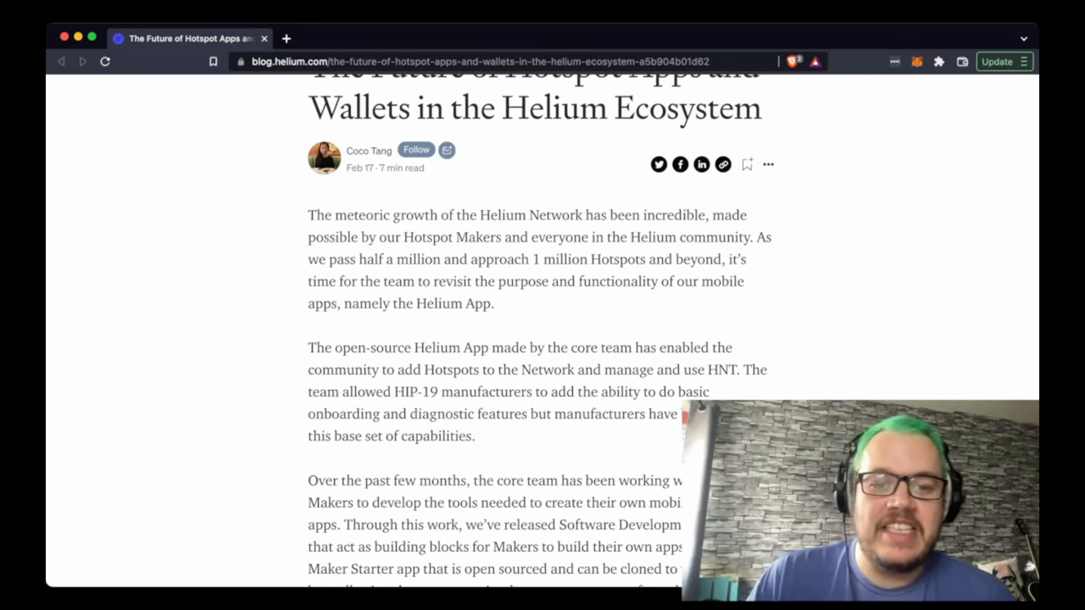
{"action": "scroll", "scroll_direction": "down", "scroll_amount": 3}
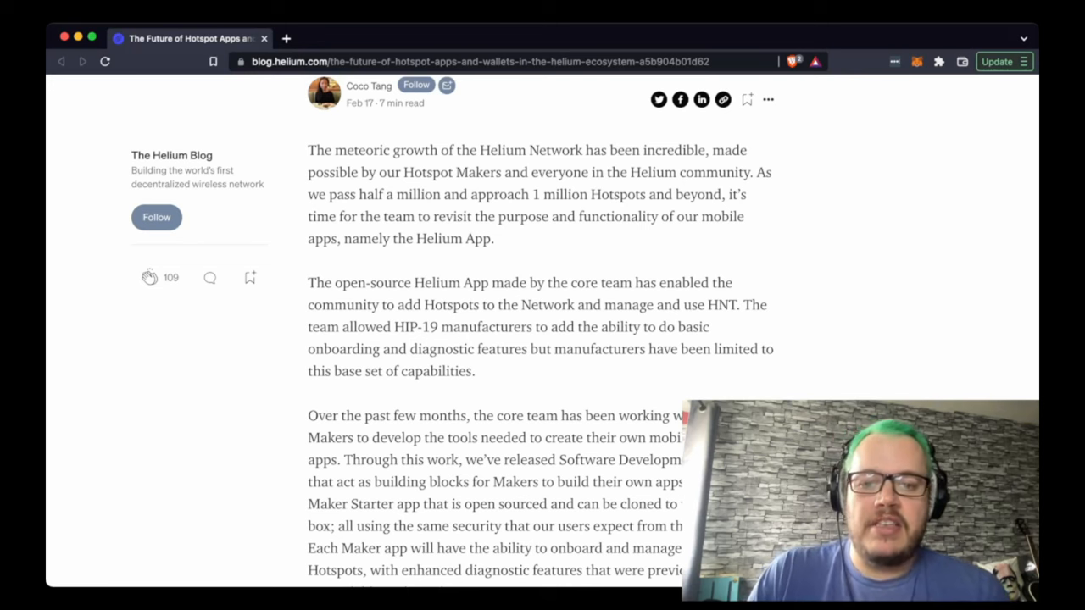
{"action": "scroll", "scroll_direction": "down", "scroll_amount": 3}
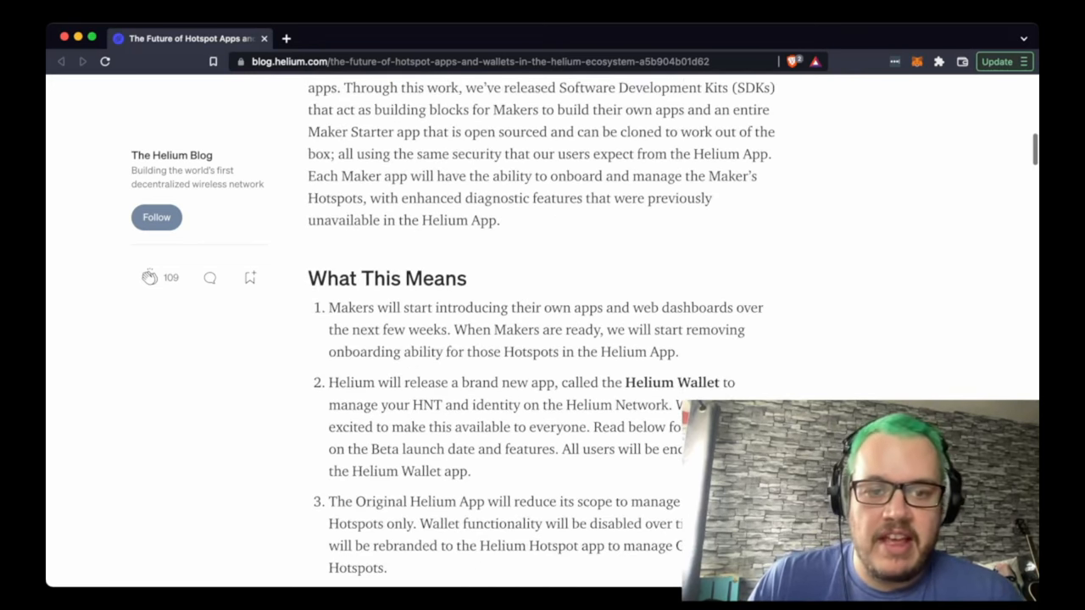
{"action": "scroll", "scroll_direction": "down", "scroll_amount": 3}
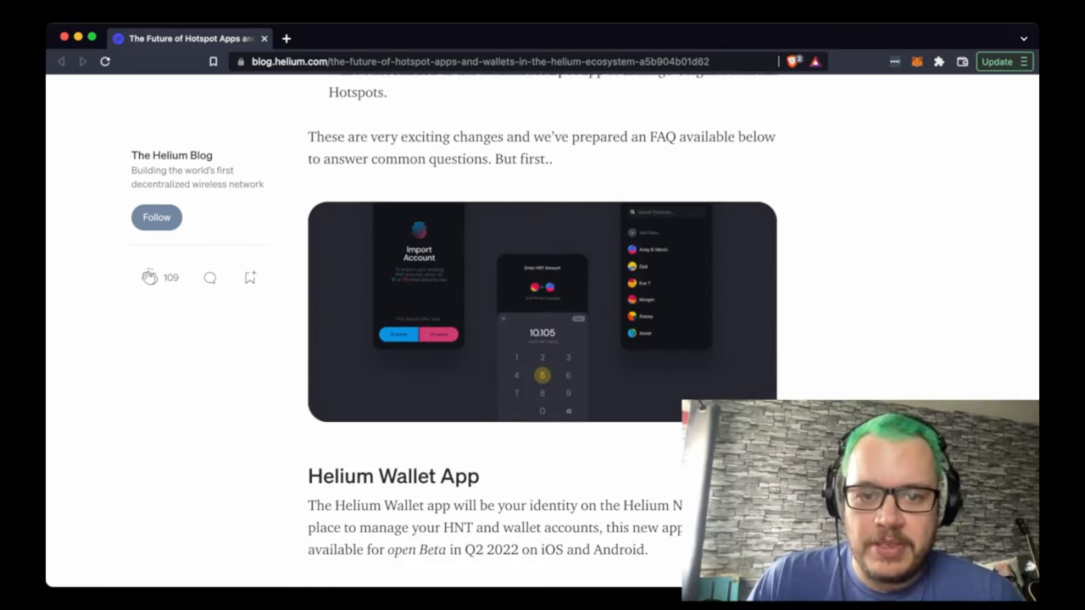
{"action": "scroll", "scroll_direction": "down", "scroll_amount": 3}
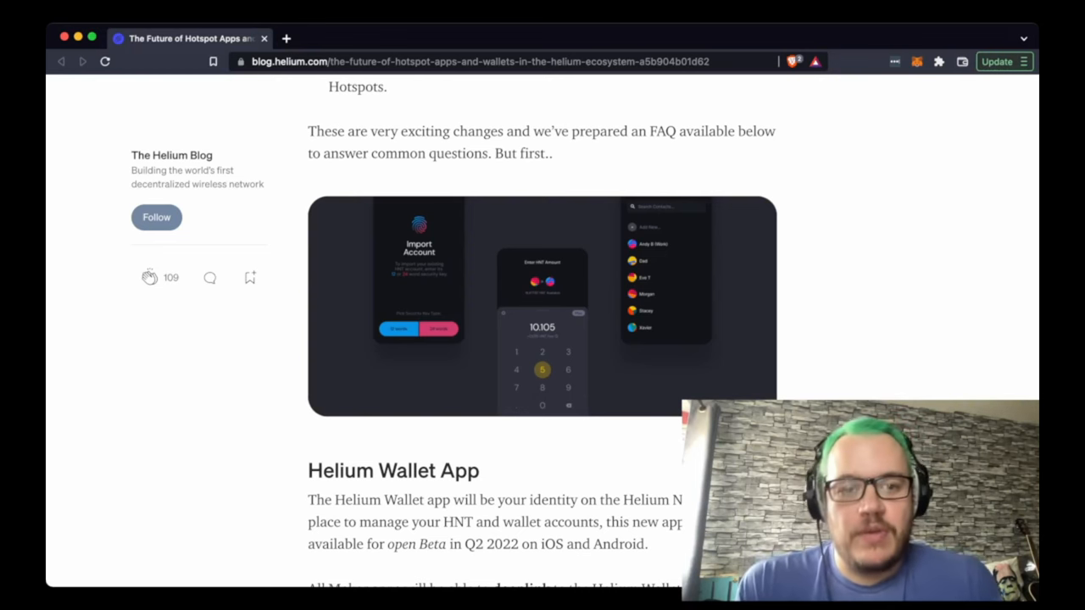
{"action": "scroll", "scroll_direction": "down", "scroll_amount": 3}
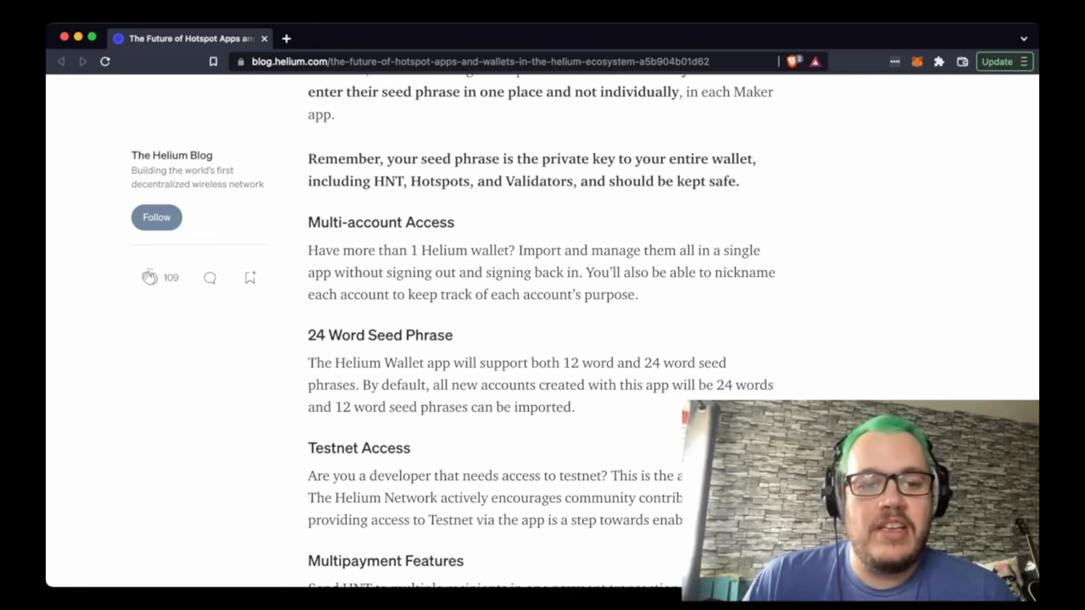
{"action": "scroll", "scroll_direction": "down", "scroll_amount": 3}
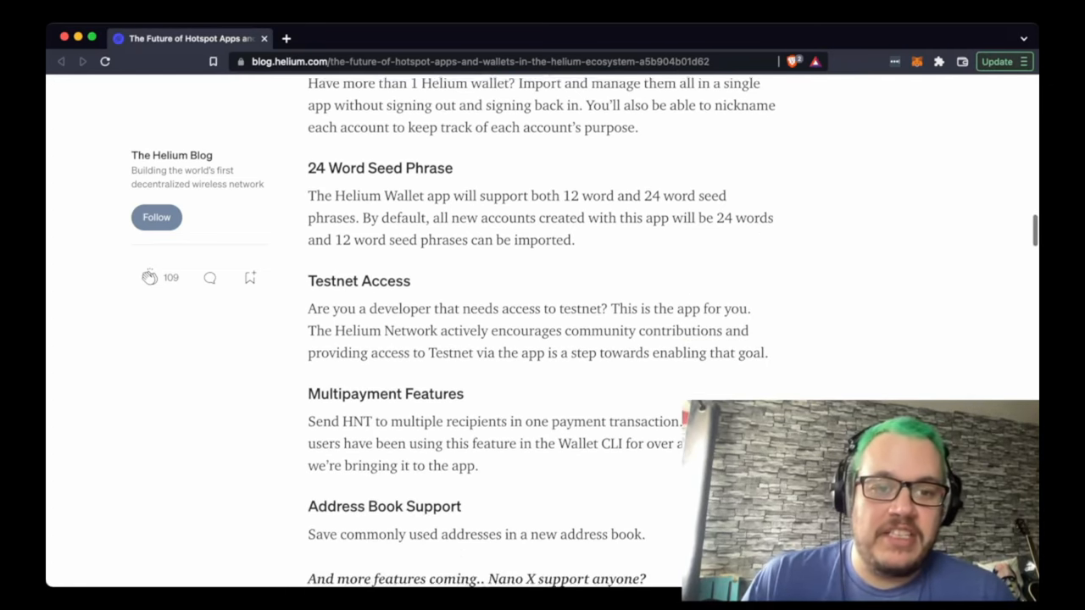
{"action": "scroll", "scroll_direction": "down", "scroll_amount": 3}
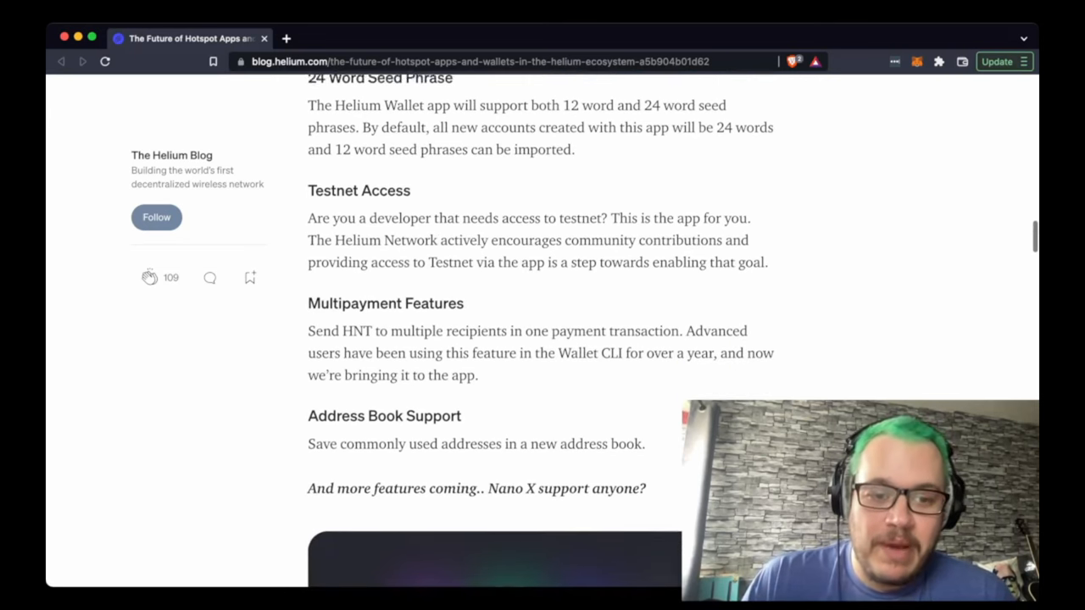
{"action": "scroll", "scroll_direction": "down", "scroll_amount": 3}
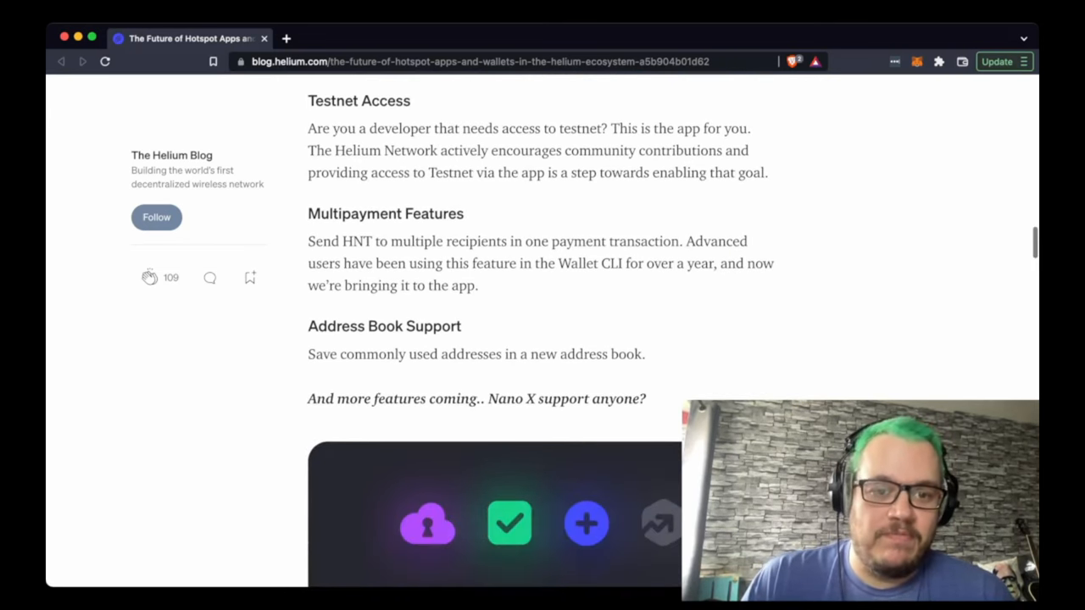
{"action": "scroll", "scroll_direction": "down", "scroll_amount": 3}
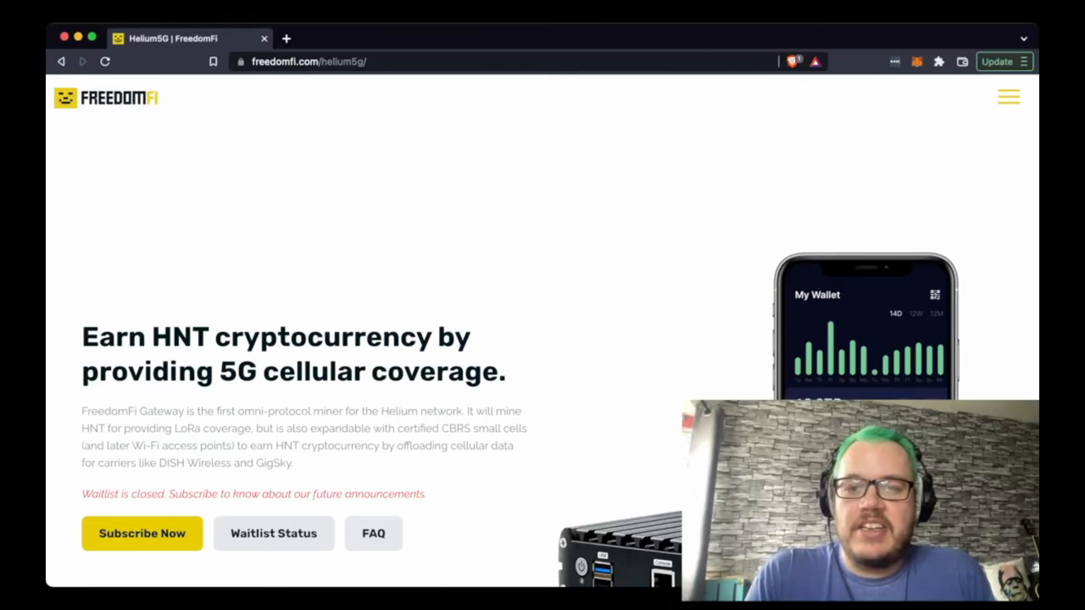
Move the FreedomFi 5G Deployment Timeline sideways to show milestones from January through June 2022
{"action": "scroll", "scroll_direction": "down", "scroll_amount": 3}
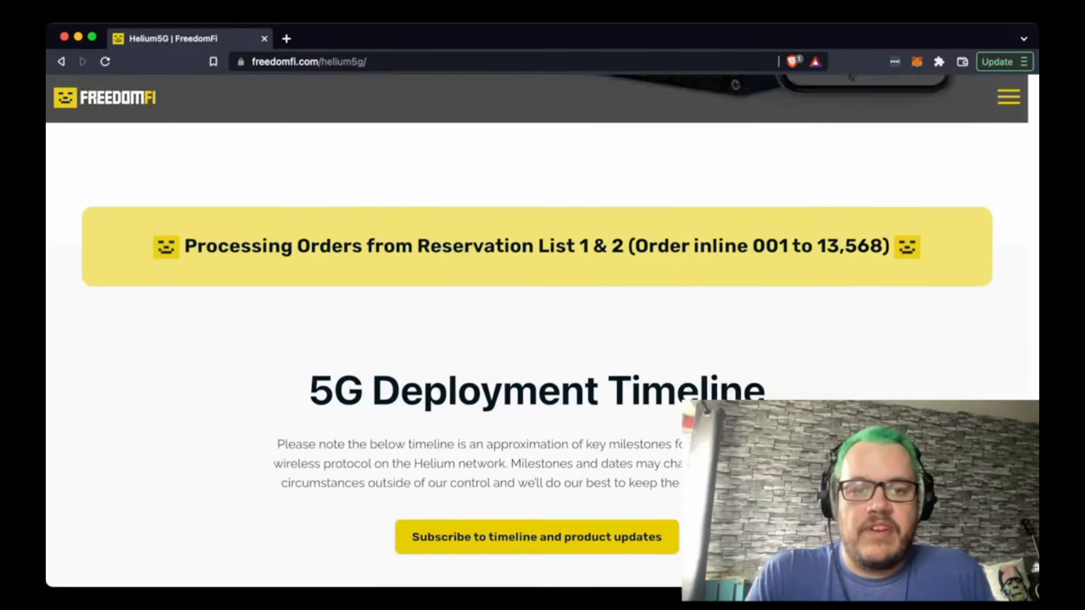
{"action": "scroll", "scroll_direction": "down", "scroll_amount": 3}
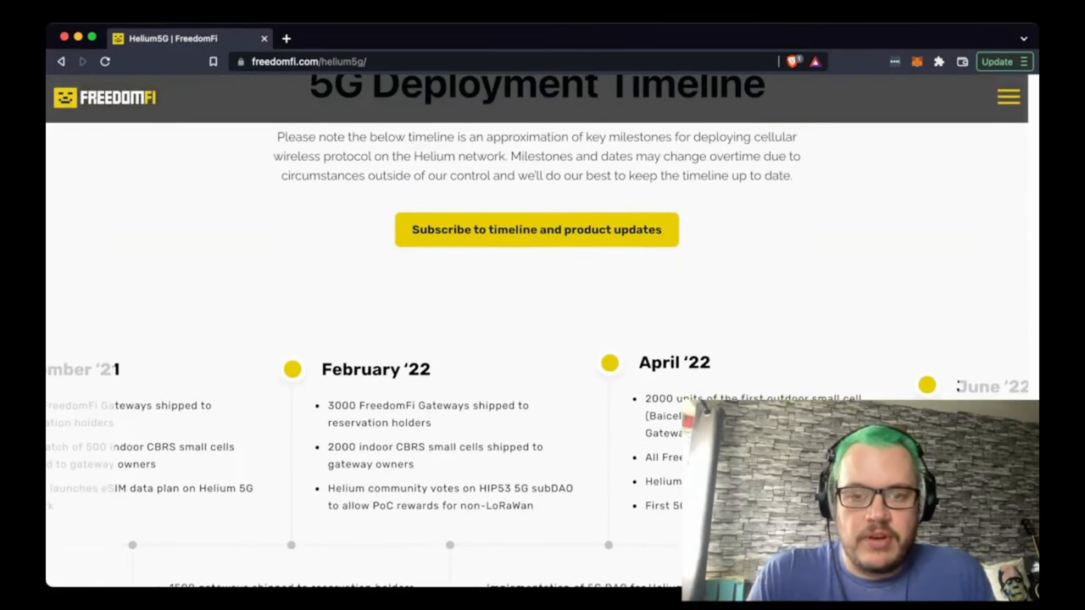
{"action": "scroll", "scroll_direction": "down", "scroll_amount": 3}
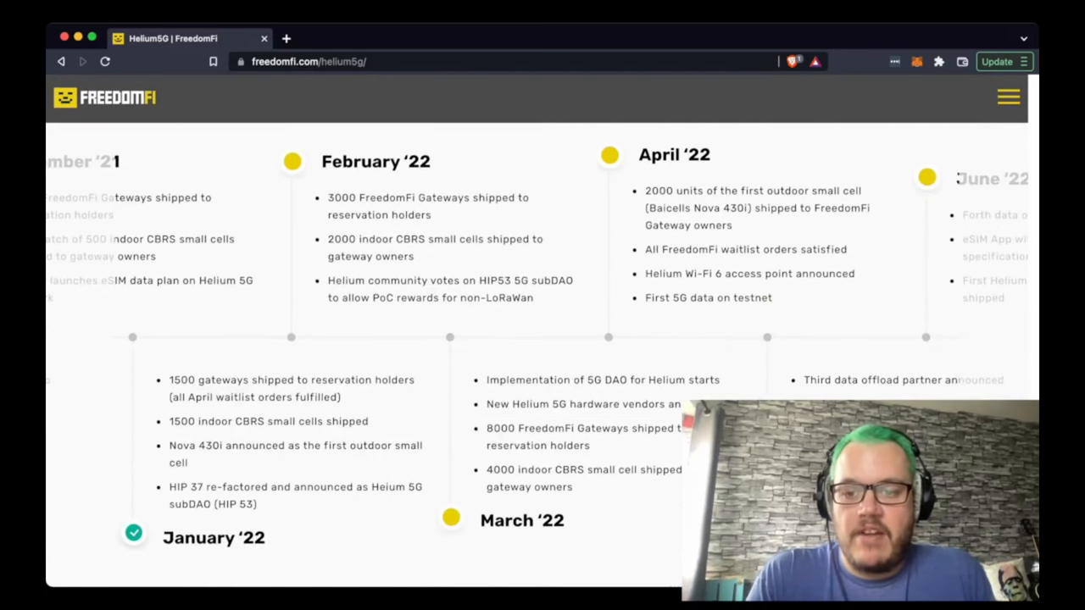
{"action": "scroll", "scroll_direction": "right", "scroll_amount": 3}
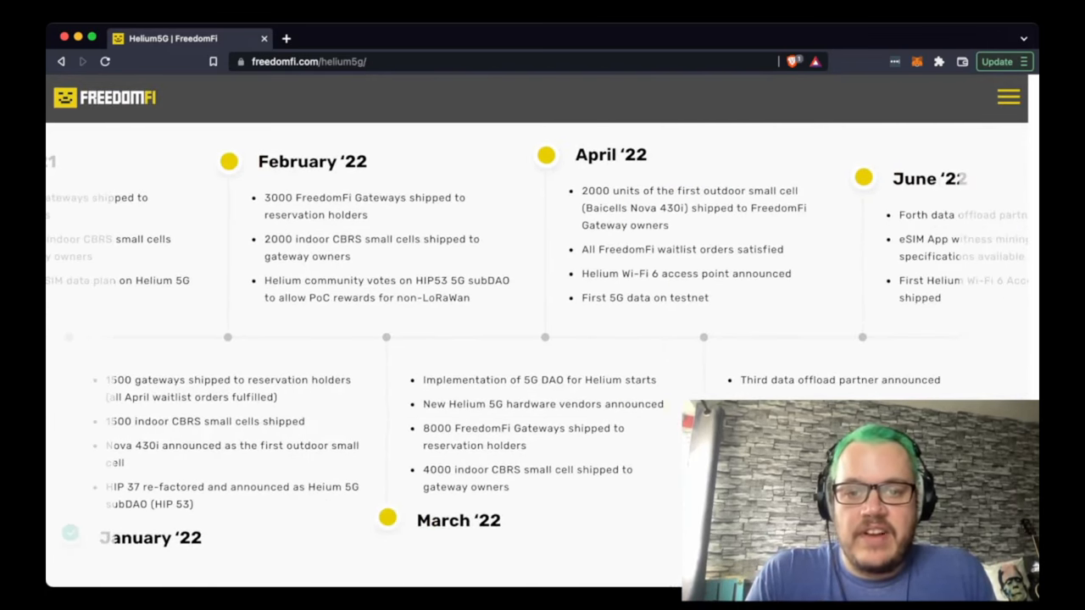
{"action": "double_click", "coordinate": [644, 298]}
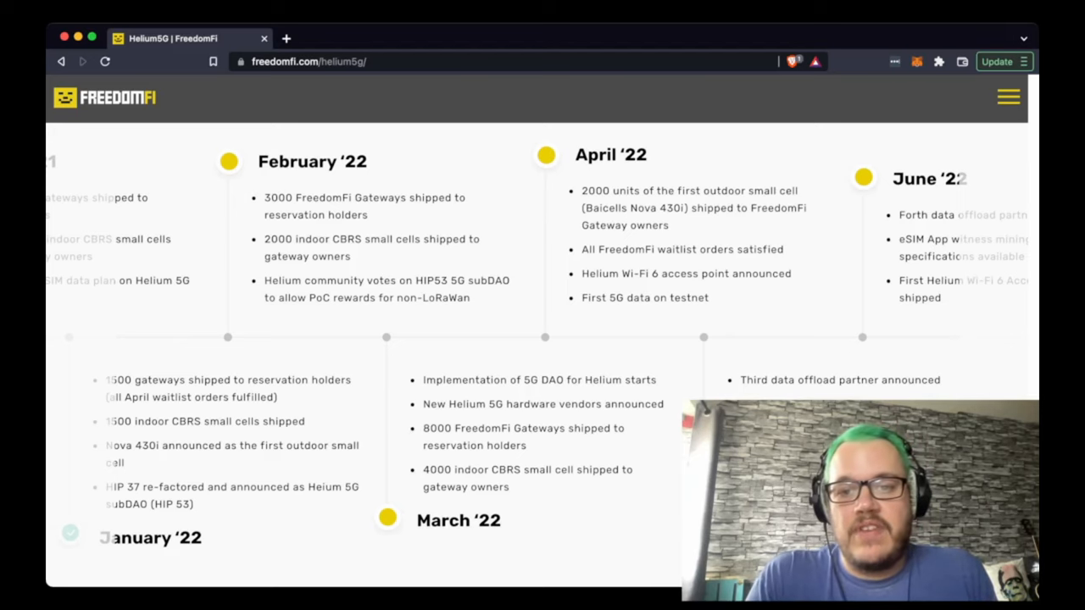
{"action": "scroll", "scroll_direction": "right", "scroll_amount": 3}
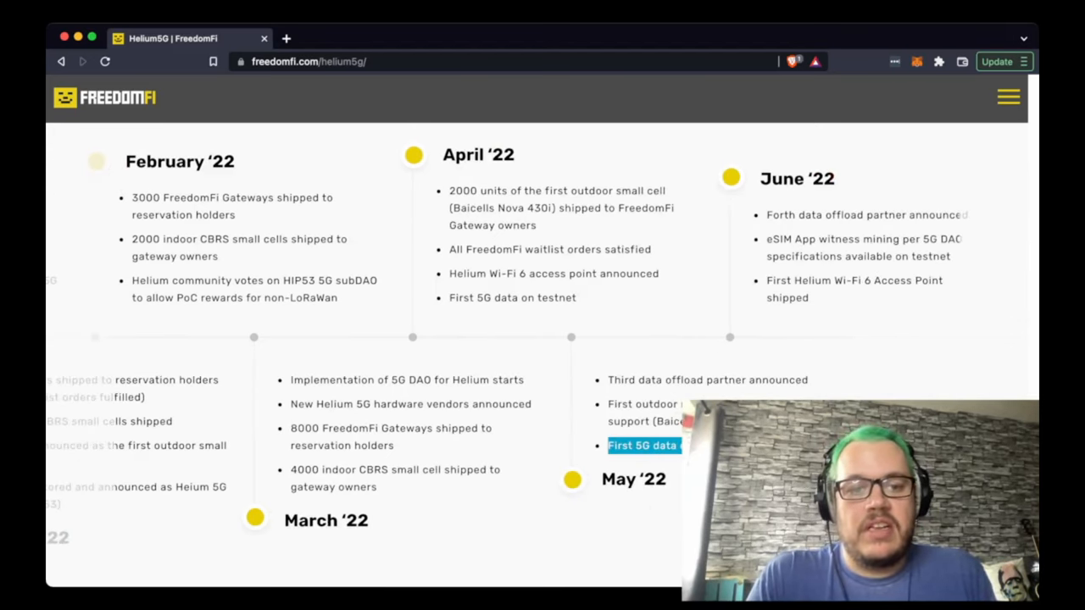